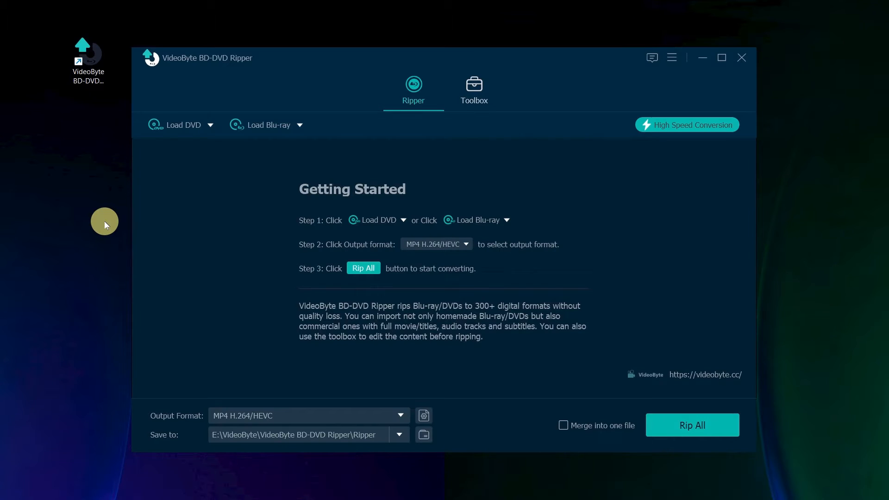
Load the FASTFURIOUS7_UPB2 Blu-ray disc so Movie 801 is detected as the main movie
click(267, 125)
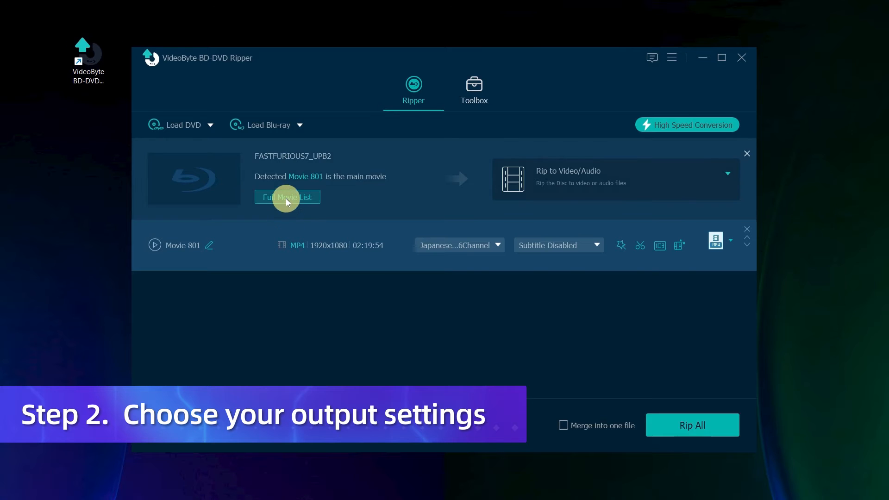
Open Movie 801's output format list showing MP4 presets like Same as source and HD 1080P
click(287, 197)
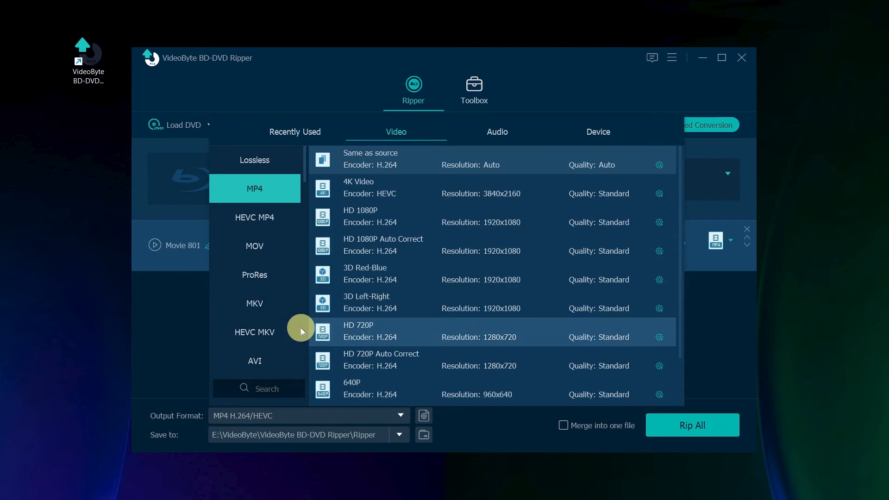
mouse_move(580, 146)
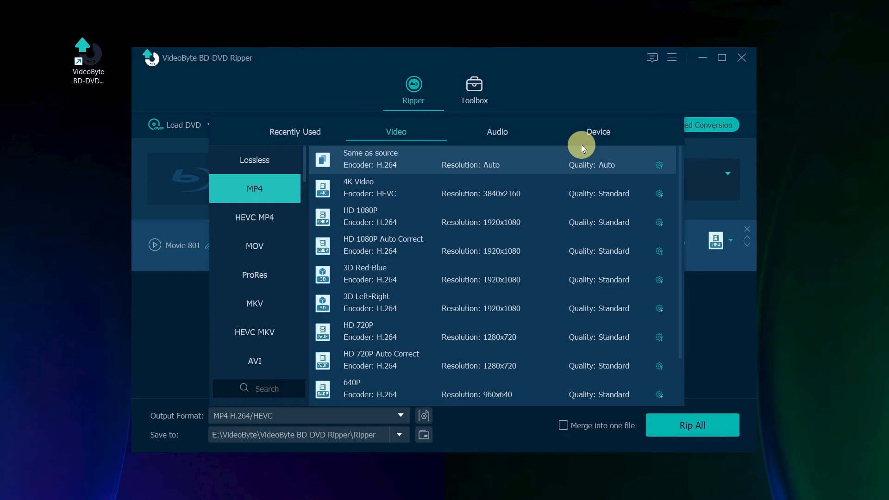
Set Movie 801 to the Game studio Xbox one X (WMV) profile and Rip All
click(598, 131)
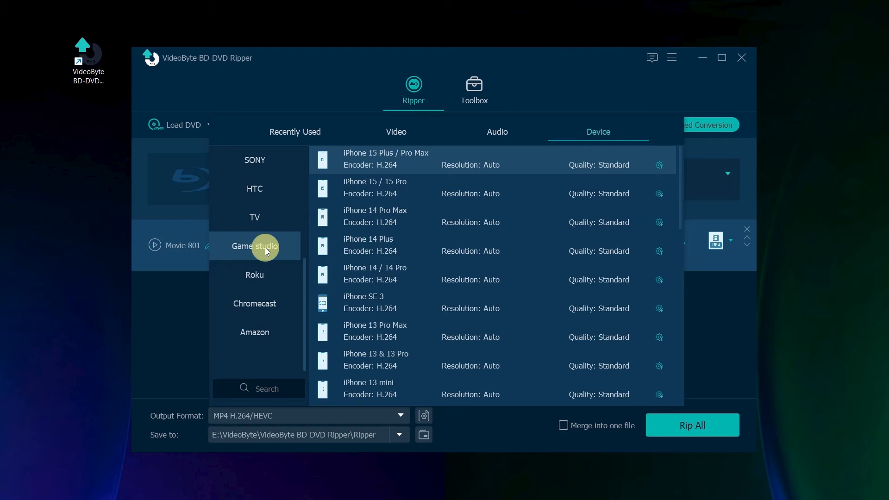
click(254, 246)
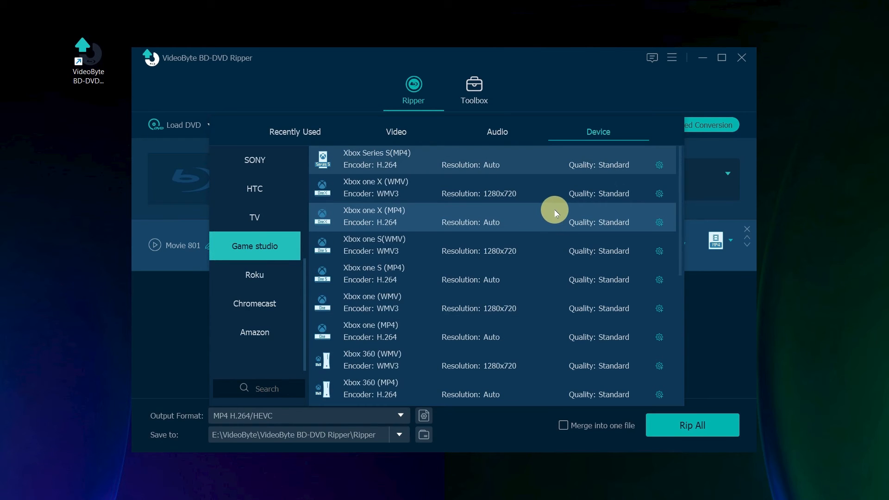
mouse_move(543, 189)
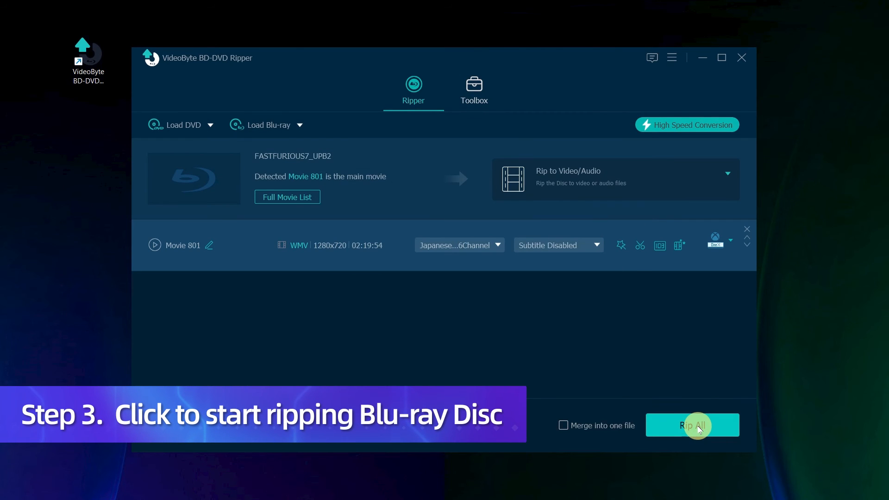
click(691, 424)
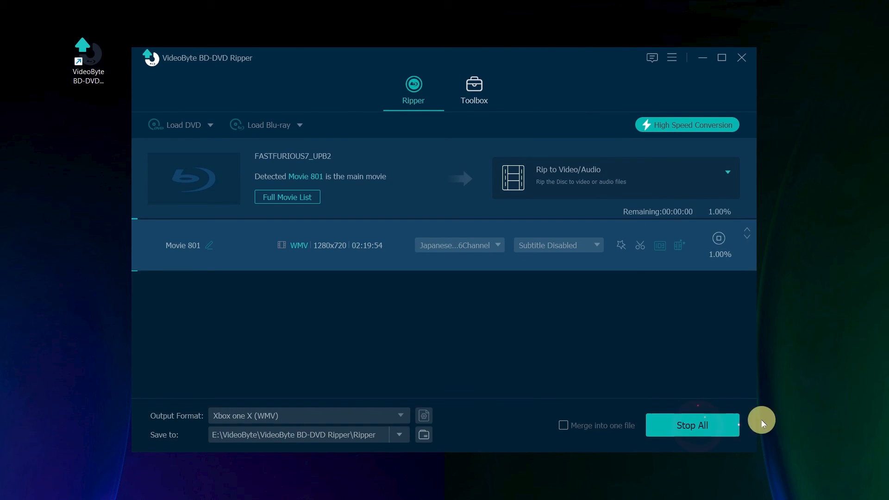